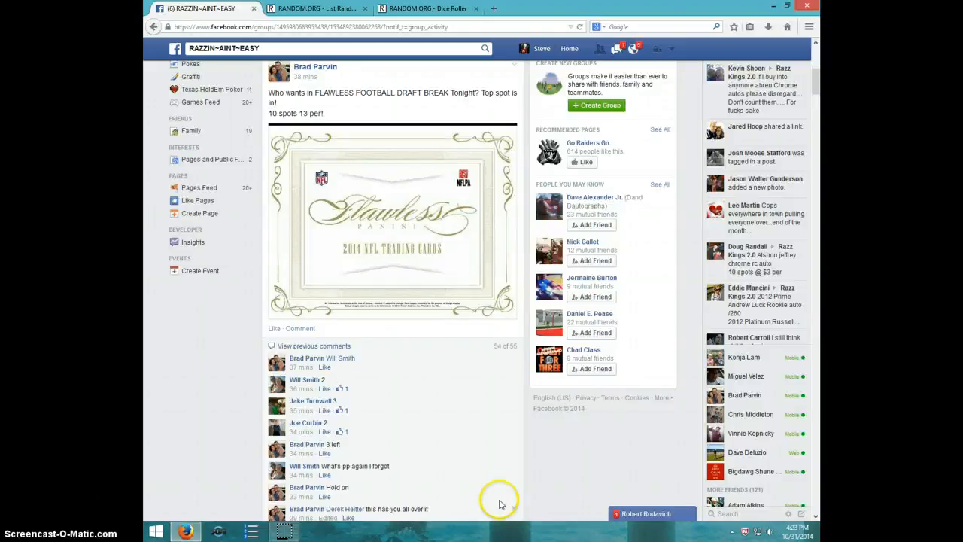
mouse_move(504, 256)
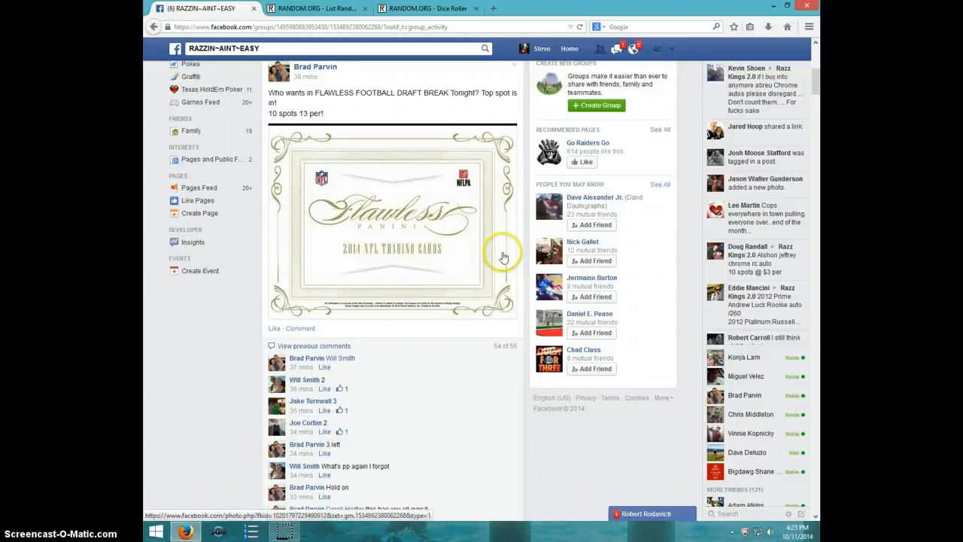
mouse_move(433, 286)
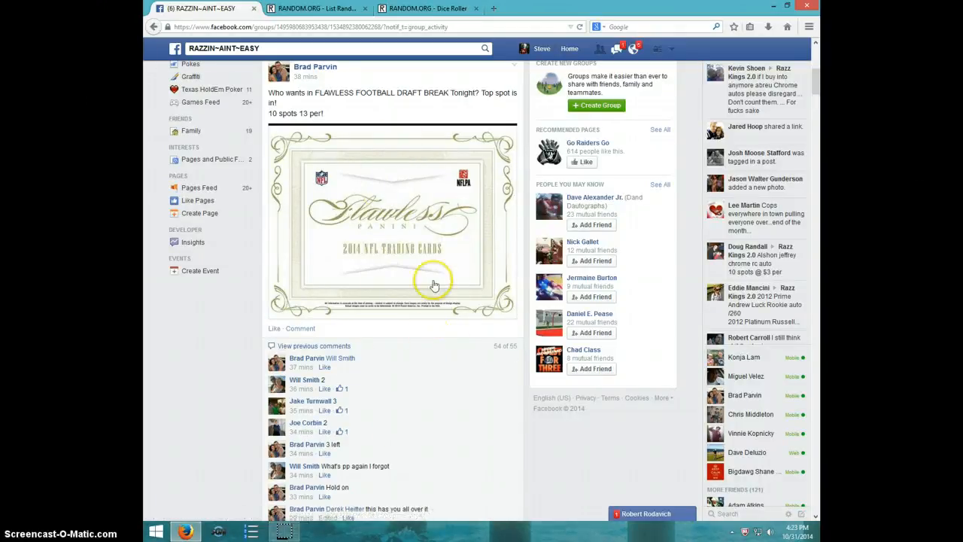
mouse_move(404, 235)
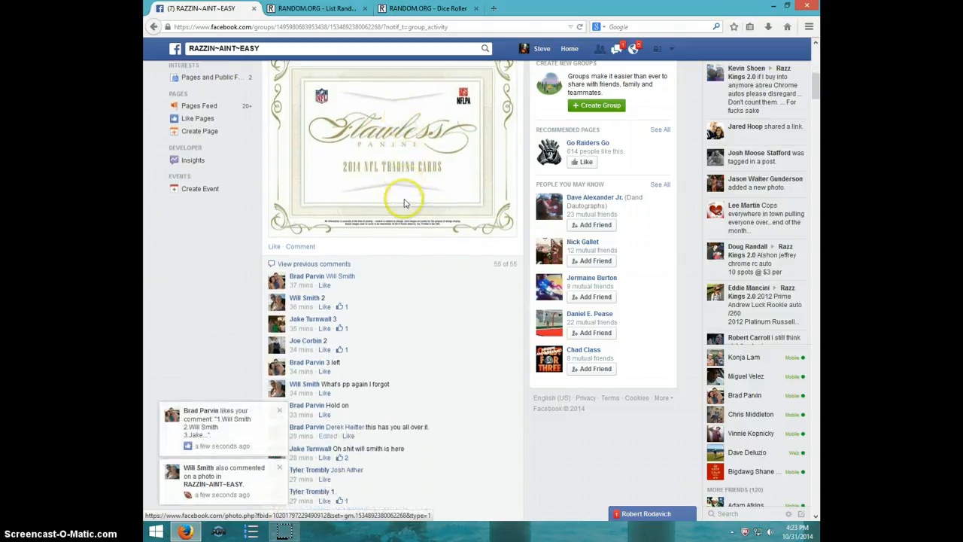
- Scroll the break post down to its final numbered spot list and comment box
scroll(down, 3)
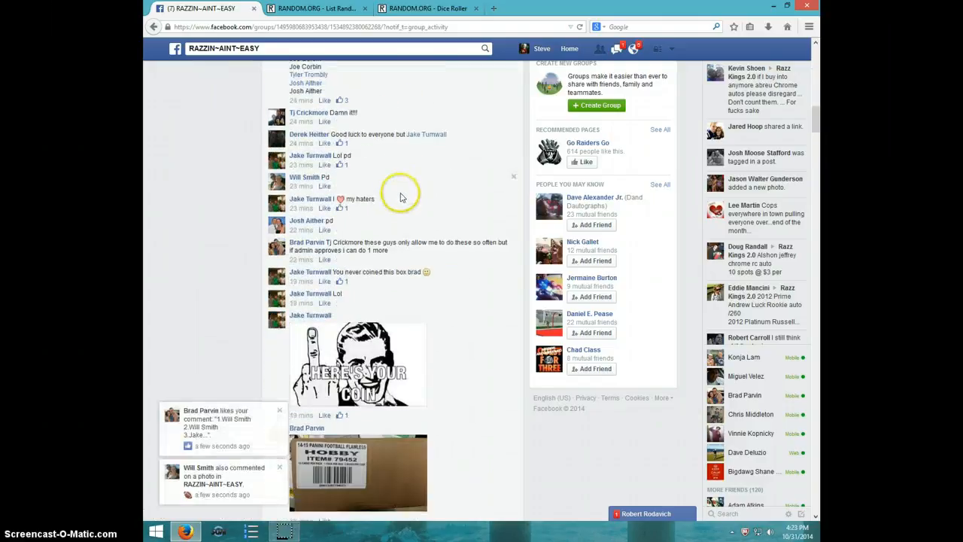
scroll(down, 3)
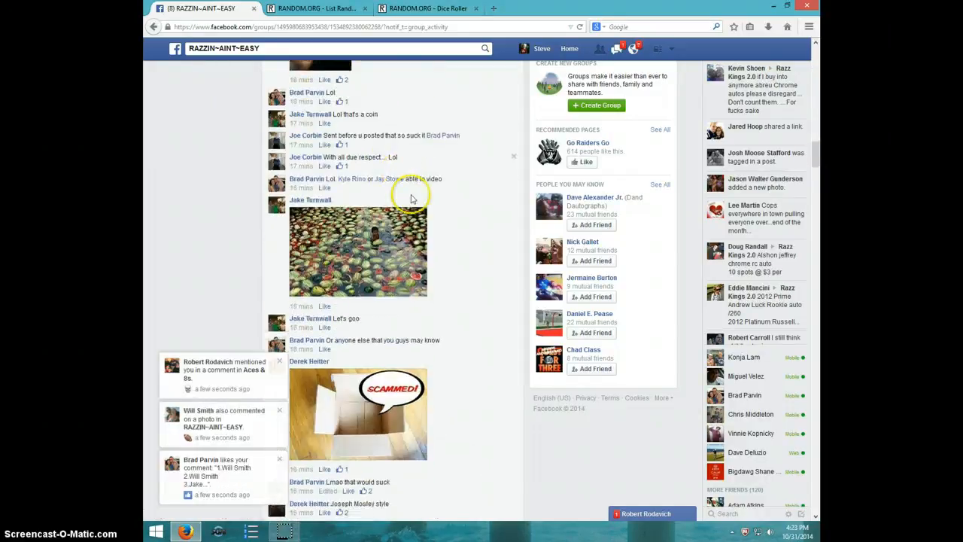
scroll(down, 3)
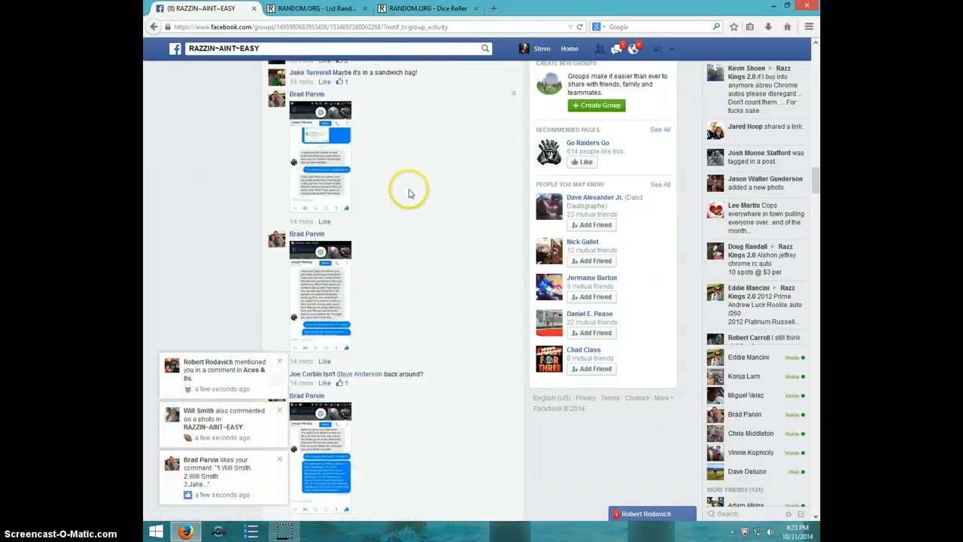
scroll(down, 3)
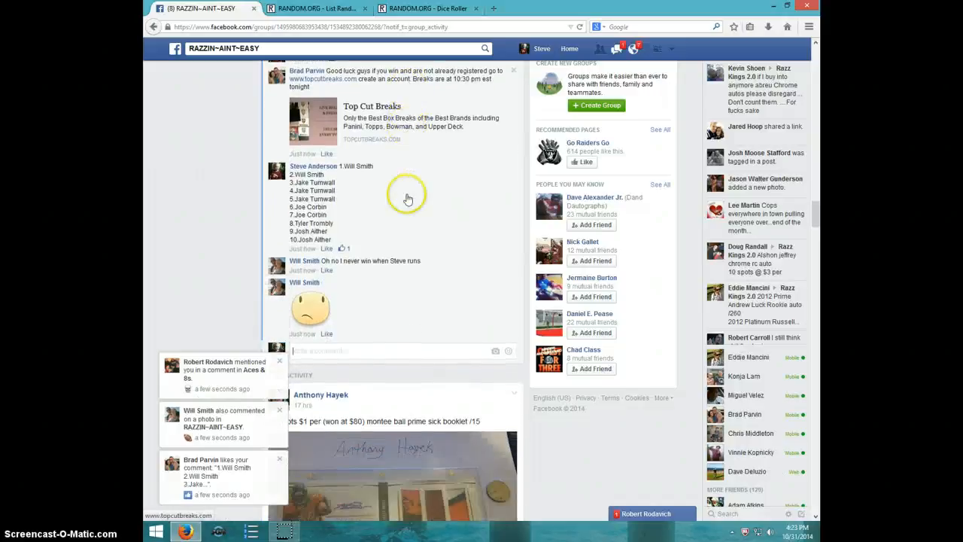
scroll(down, 3)
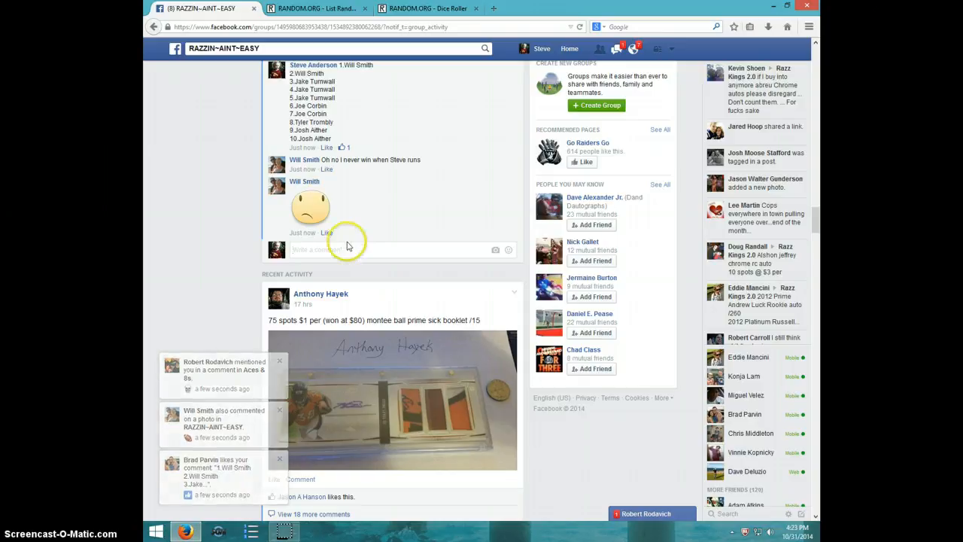
- Comment 'LIVE' at the bottom of the break thread as Steve Anderson
text(LIVE)
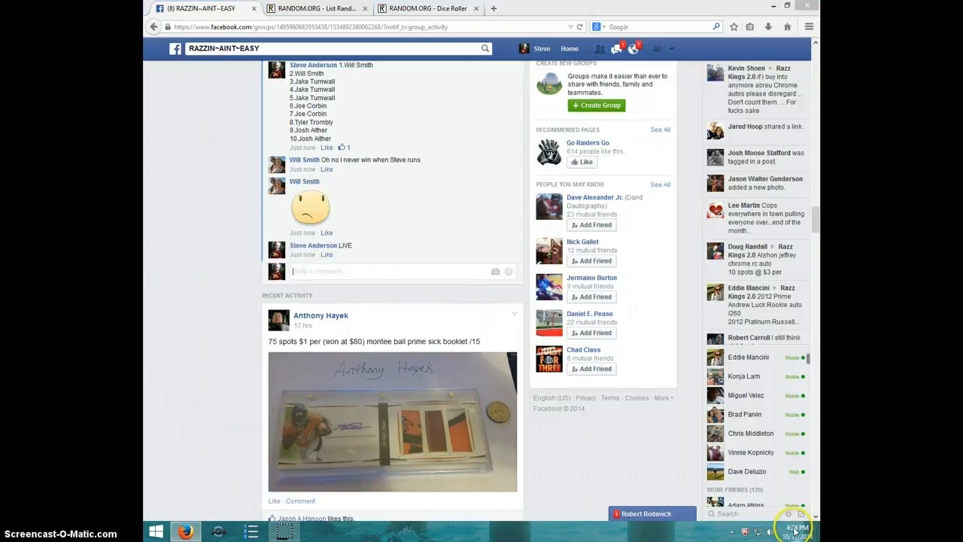
- Roll two dice on the Dice Roller, then return to the List Randomizer with the ten-name list
click(427, 9)
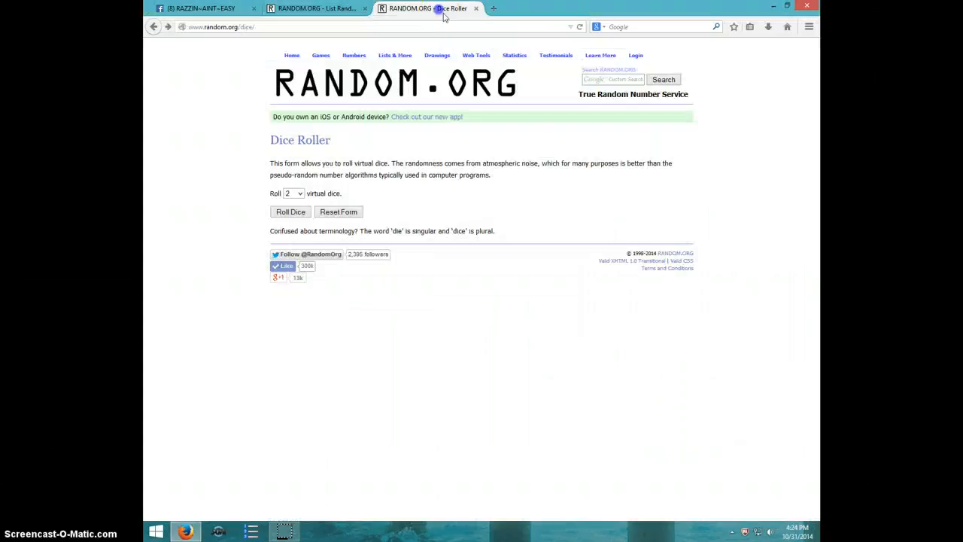
click(291, 210)
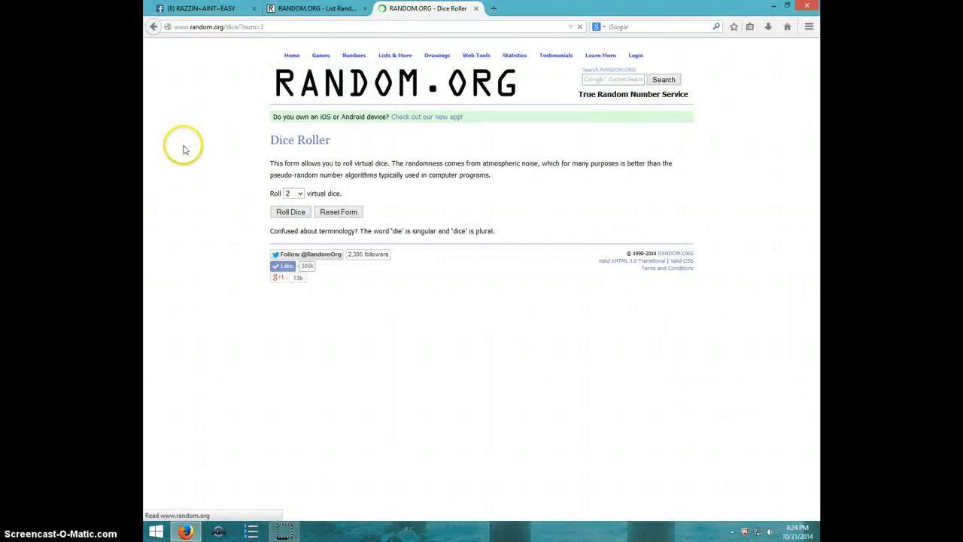
click(291, 211)
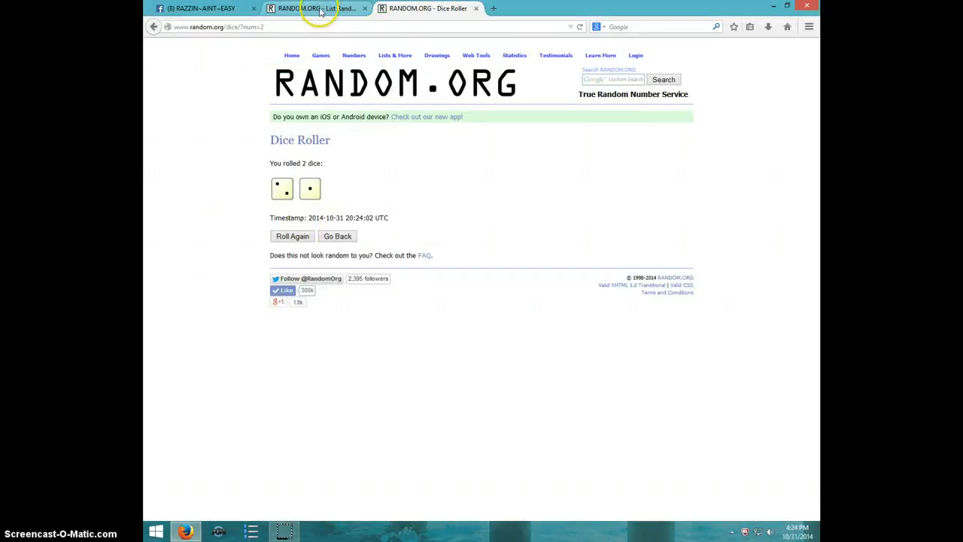
click(313, 9)
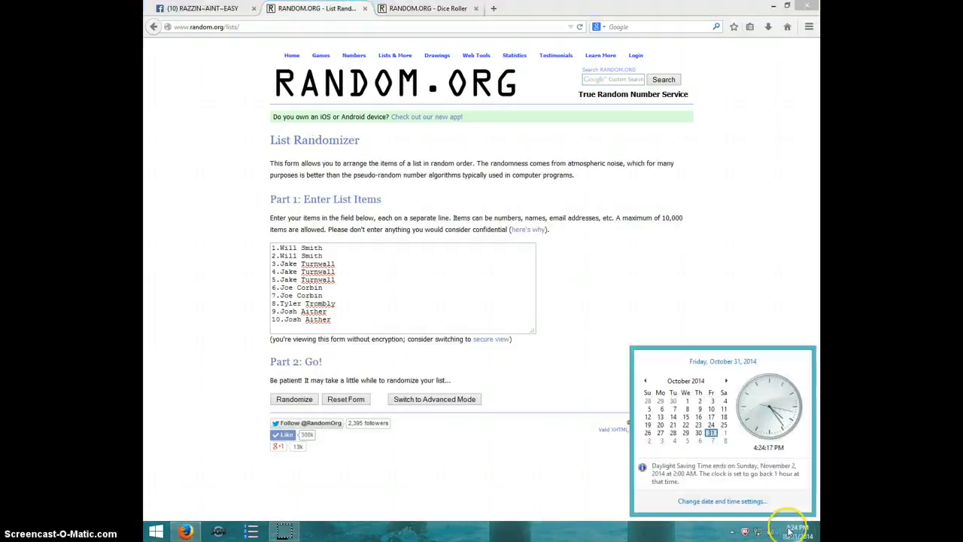
- Randomize the ten-name spot list three times, checking the date and time between shuffles
click(293, 399)
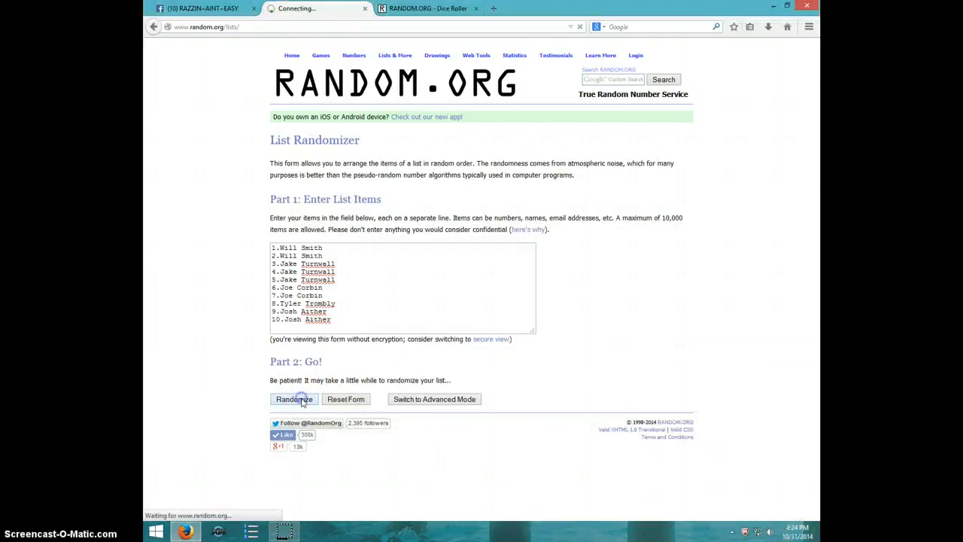
click(293, 399)
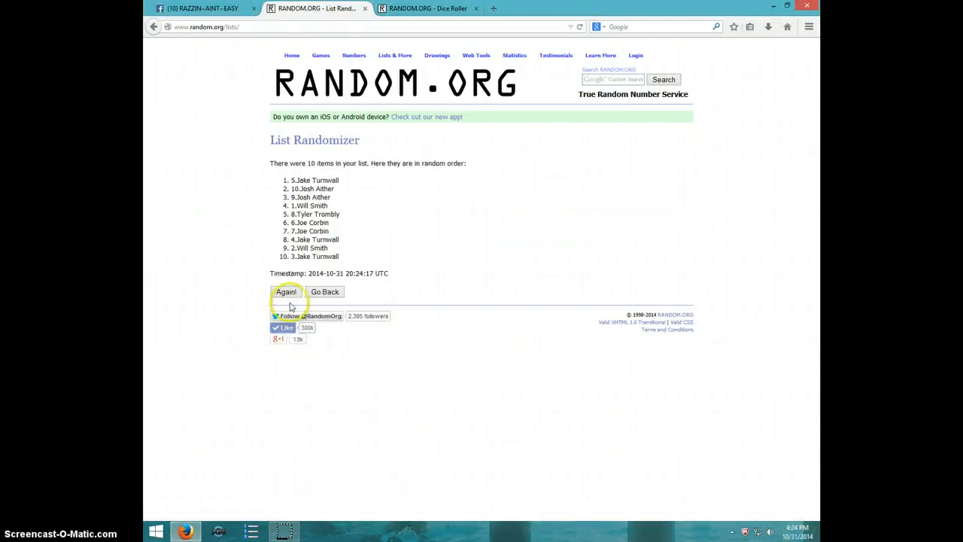
click(286, 292)
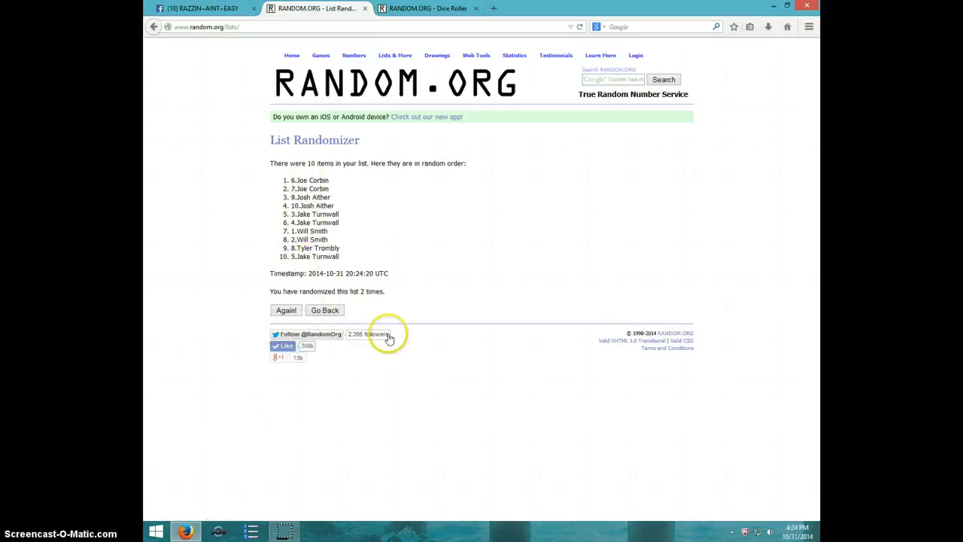
click(316, 9)
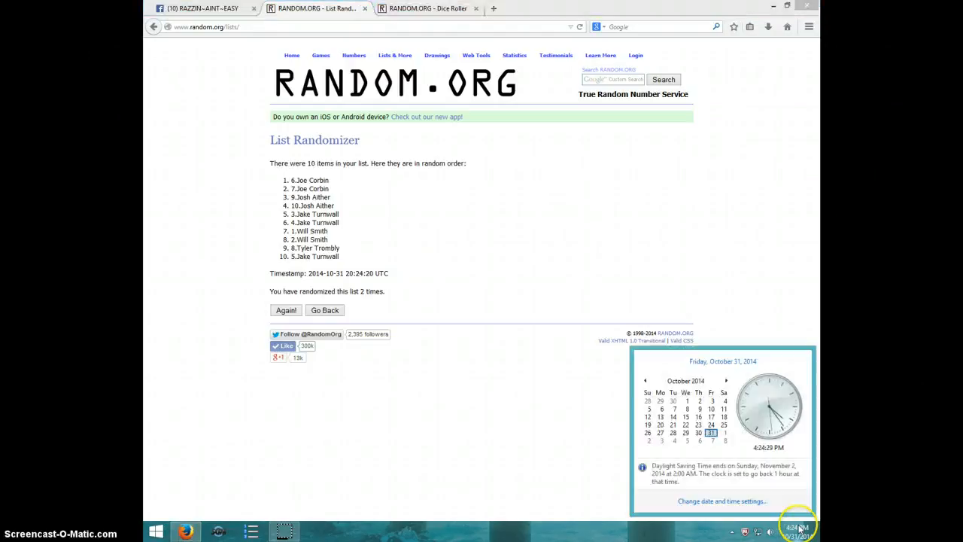
mouse_move(301, 310)
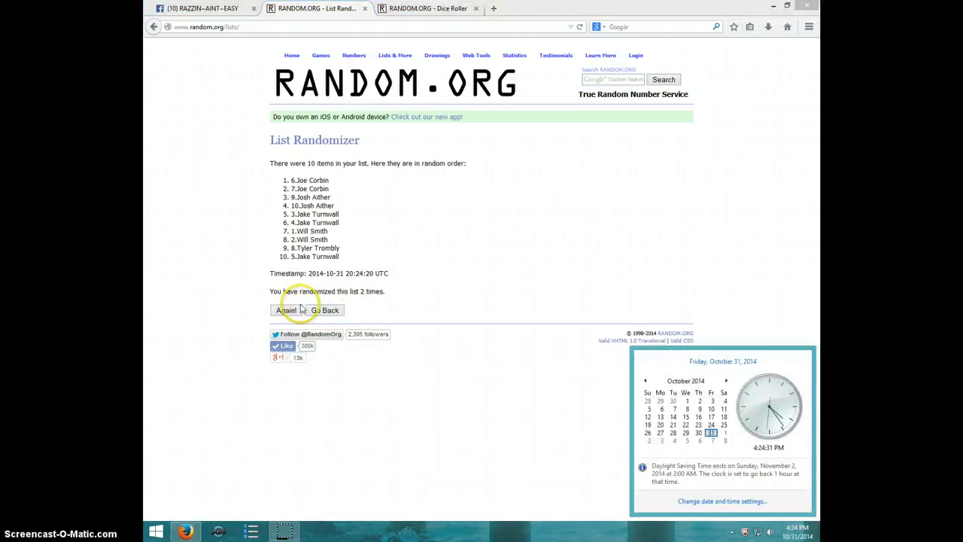
click(286, 310)
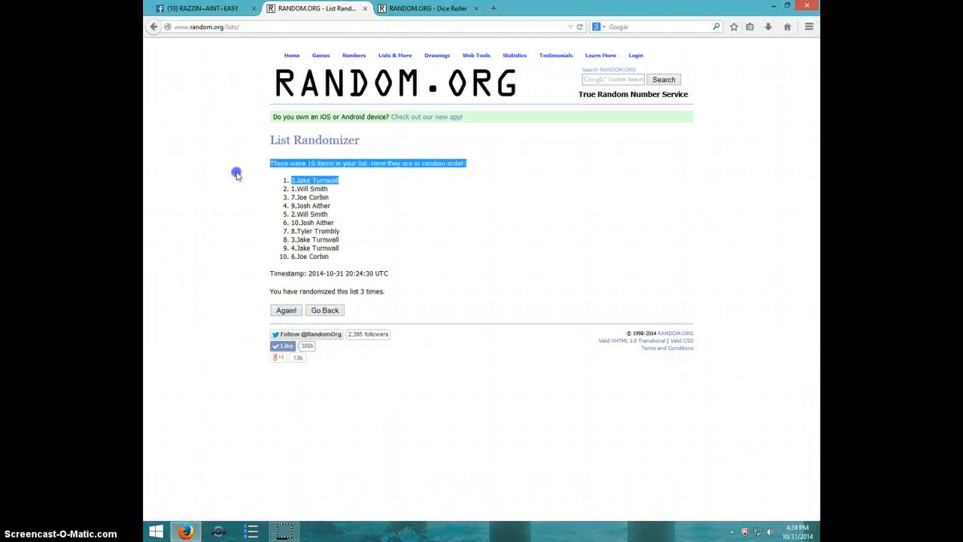
mouse_move(380, 285)
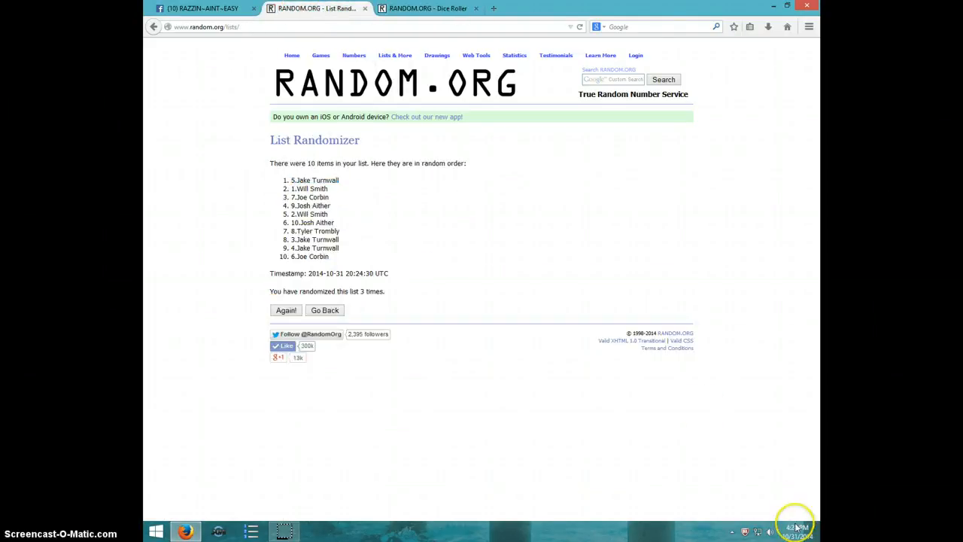
- Return to the Facebook thread and comment 'DONE' below LIVE, checking the time
click(795, 530)
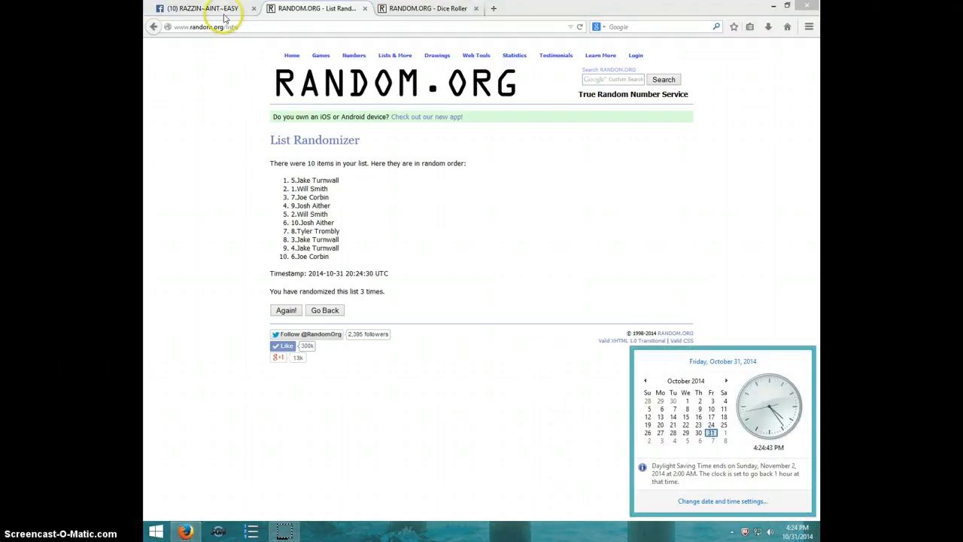
click(204, 9)
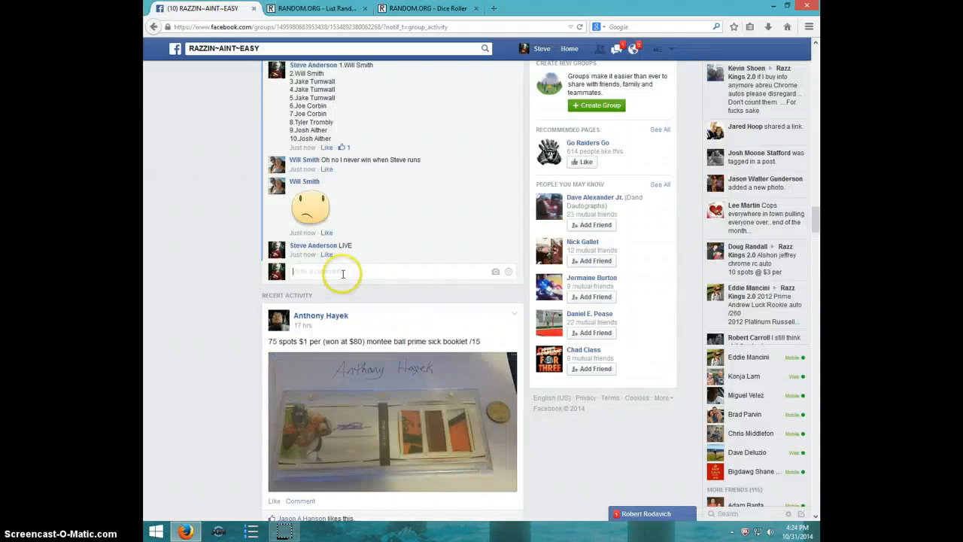
text(D)
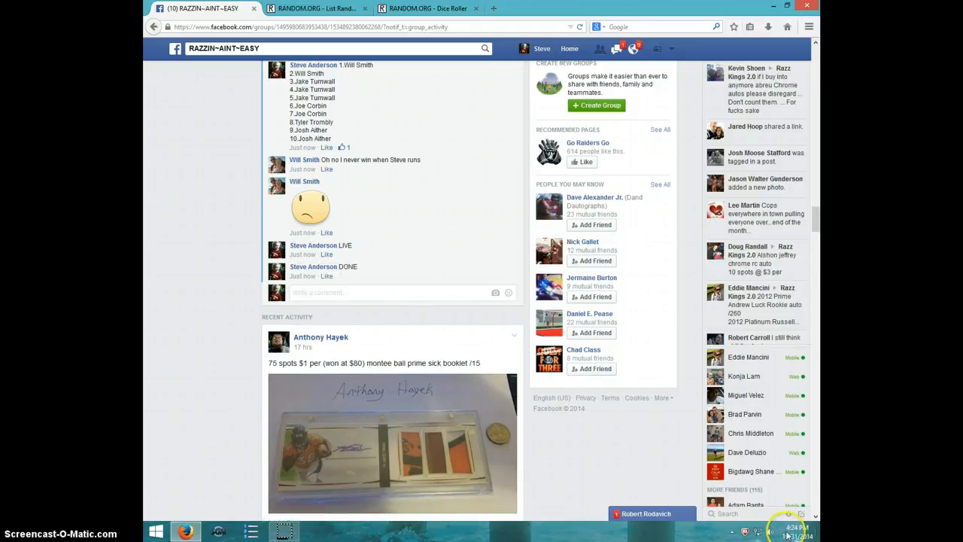
click(792, 530)
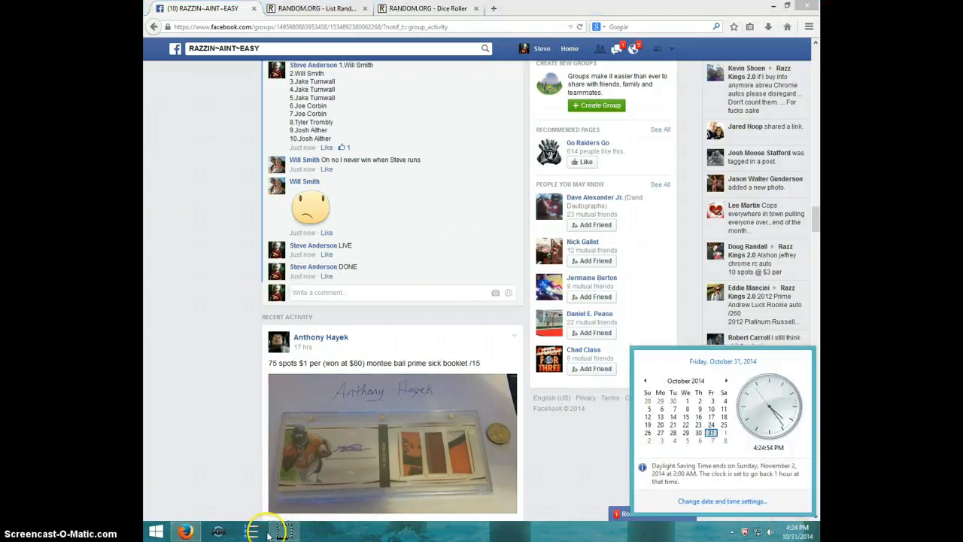